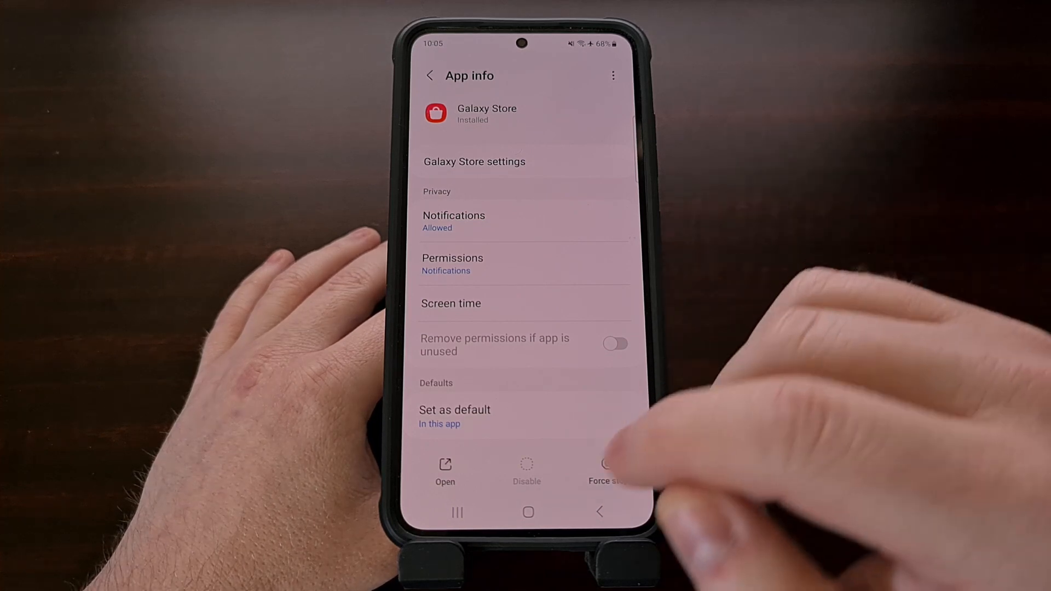
Step: View Galaxy Store's App info page in Android Settings, noting Disable is greyed out
click(528, 512)
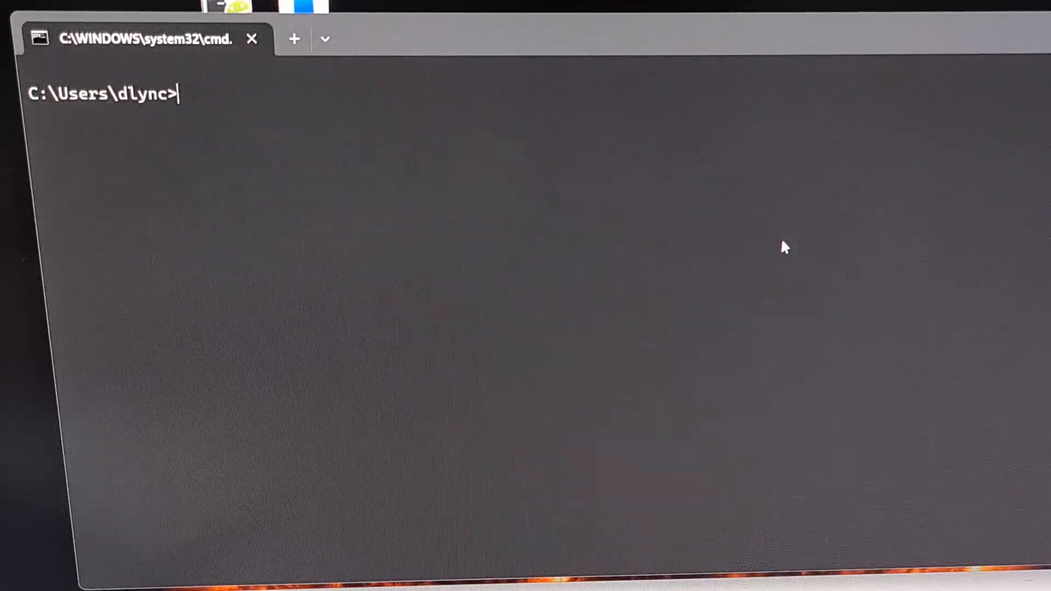
Step: Run 'adb devices' to confirm the phone is listed as an attached device
text(adb dev)
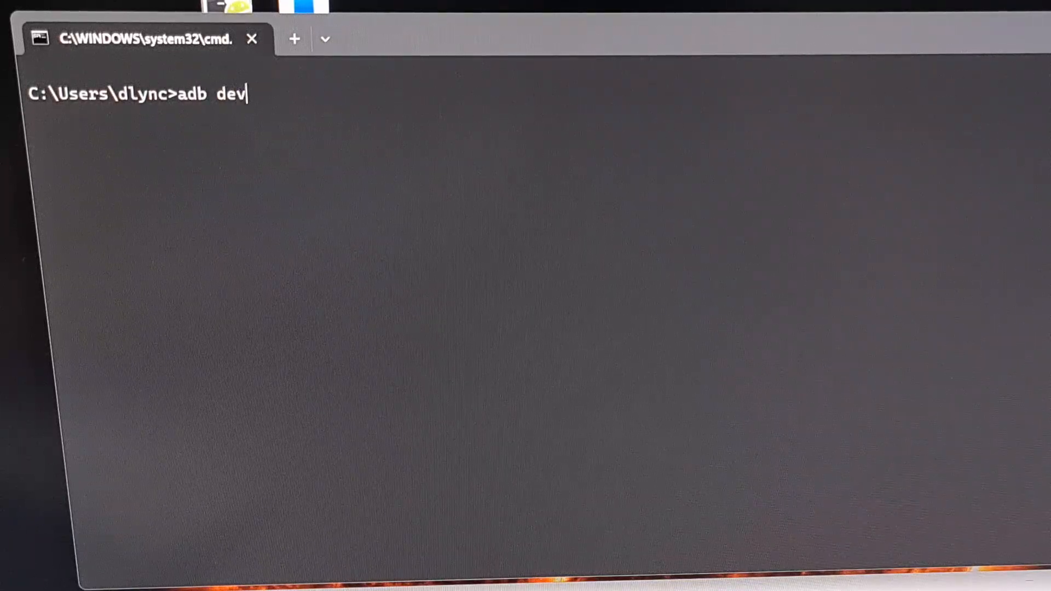
text(ices)
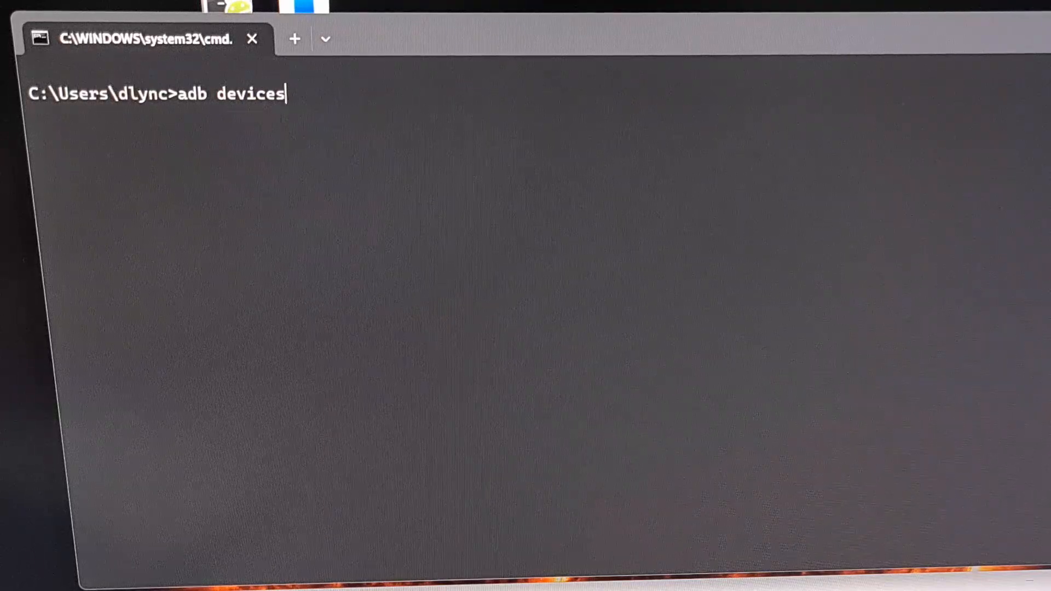
key(Return)
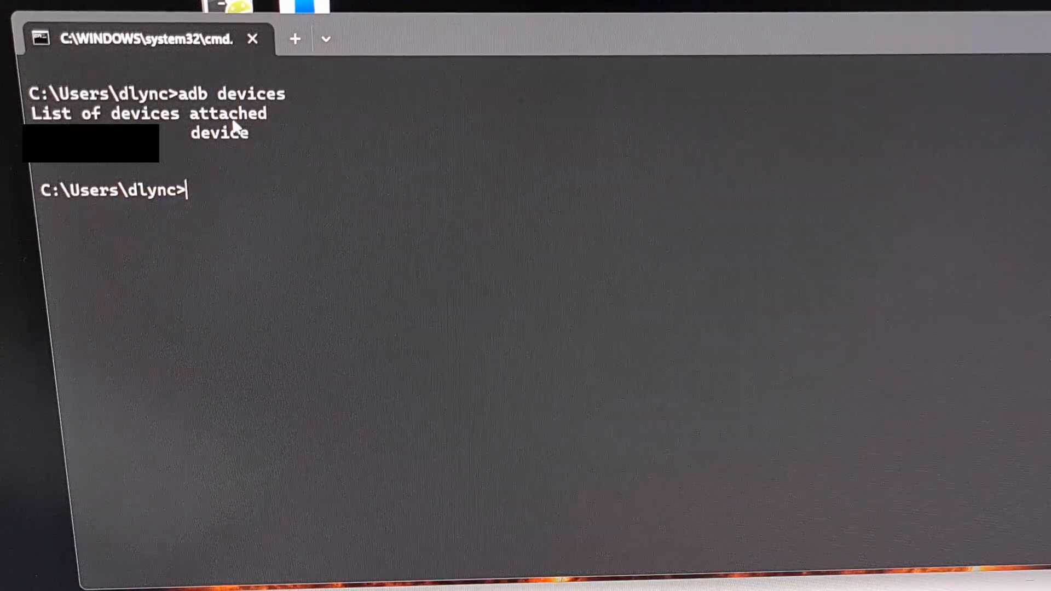
mouse_move(171, 127)
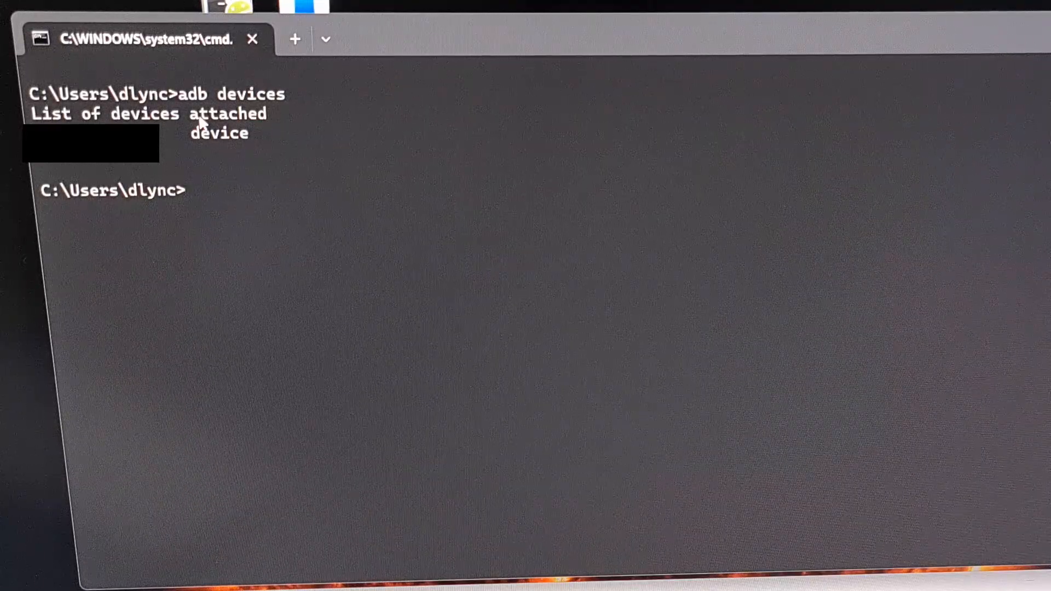
mouse_move(192, 174)
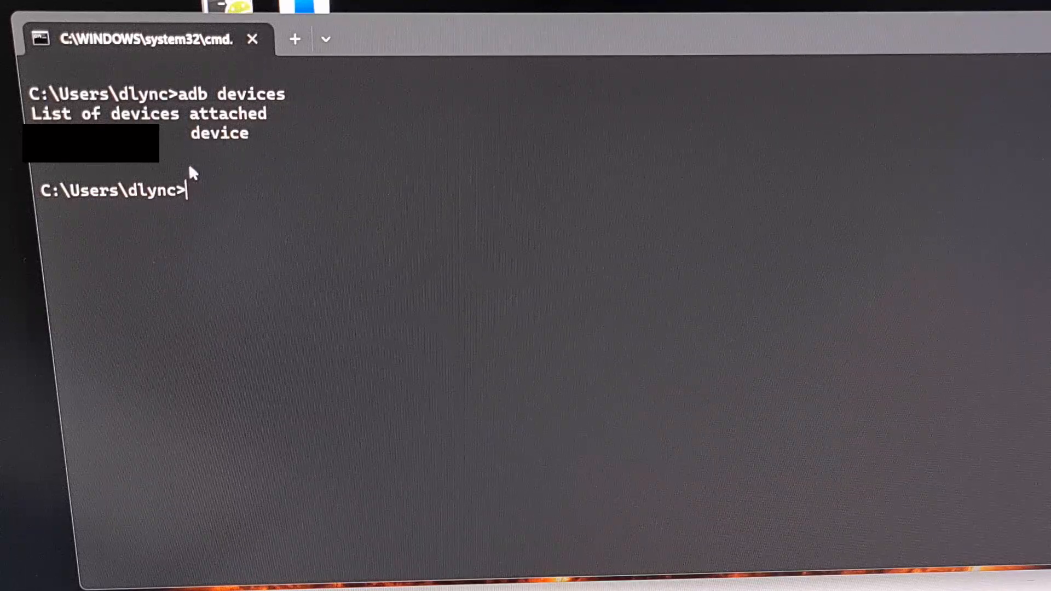
mouse_move(173, 149)
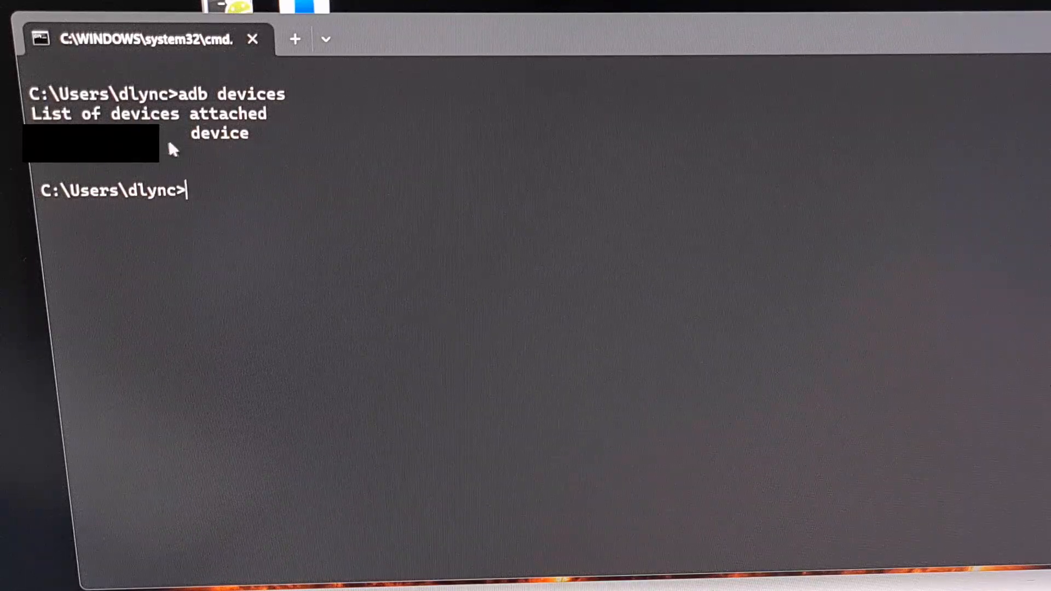
mouse_move(297, 158)
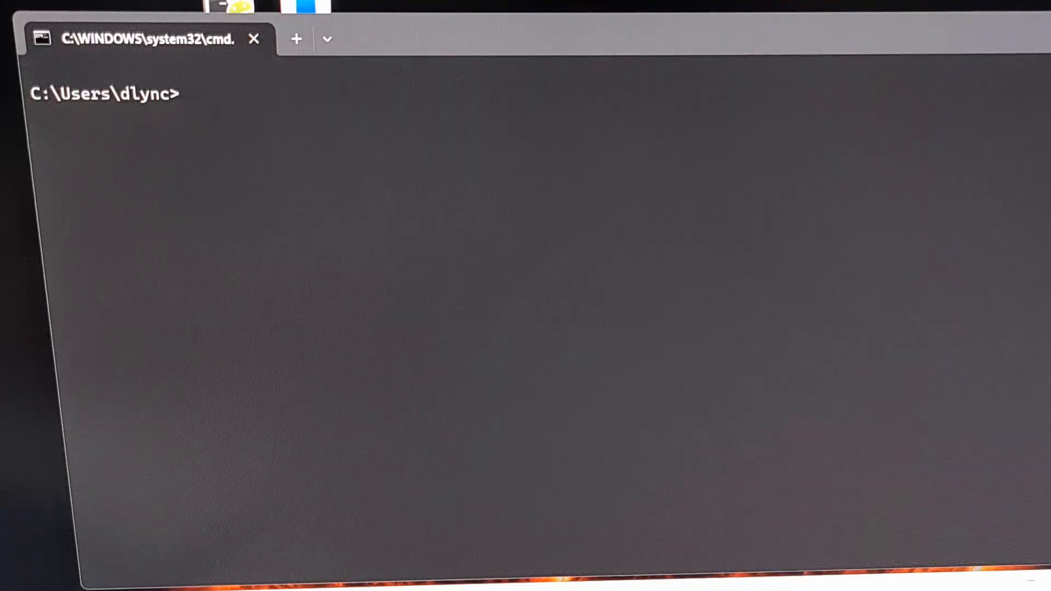
Step: Run 'adb shell' to reach the phone's dm1q:/ $ shell prompt
text(adb shell)
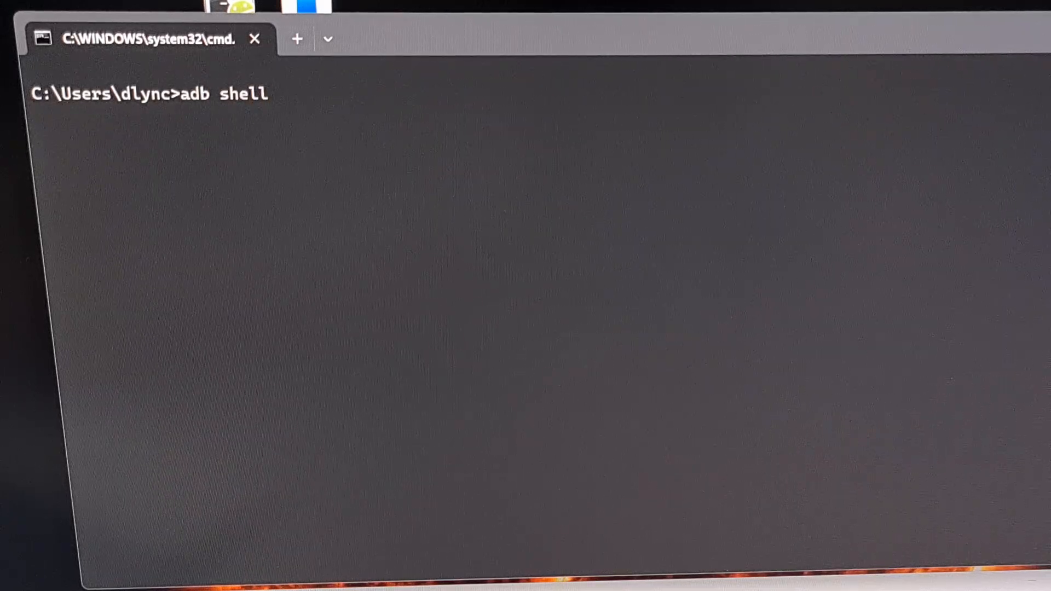
key(Return)
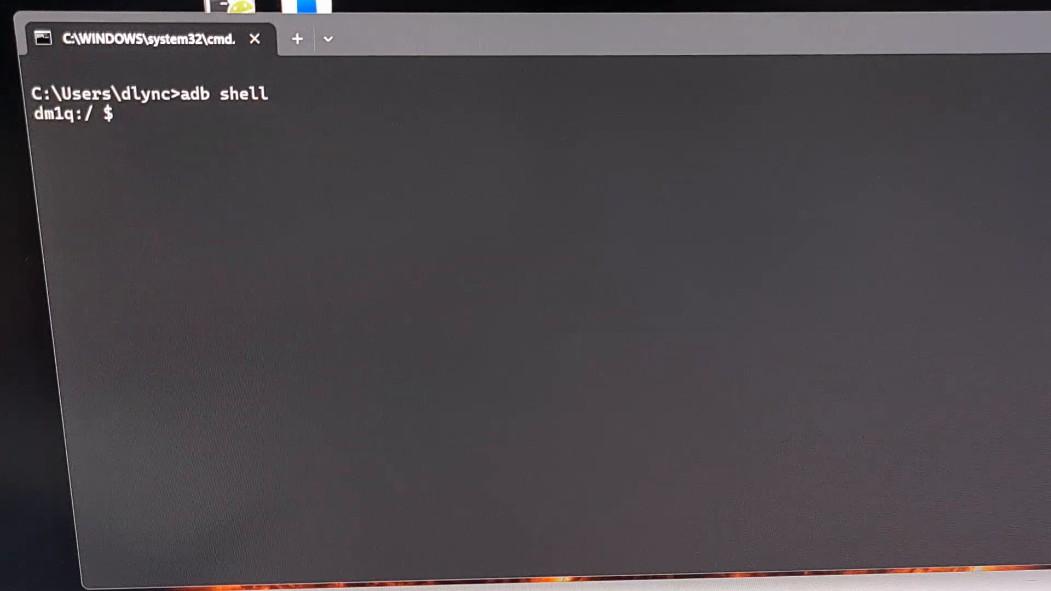
Step: Run 'pm uninstall -k --user 0 com.sec.android.app.samsungapps' and get Success
text(pm)
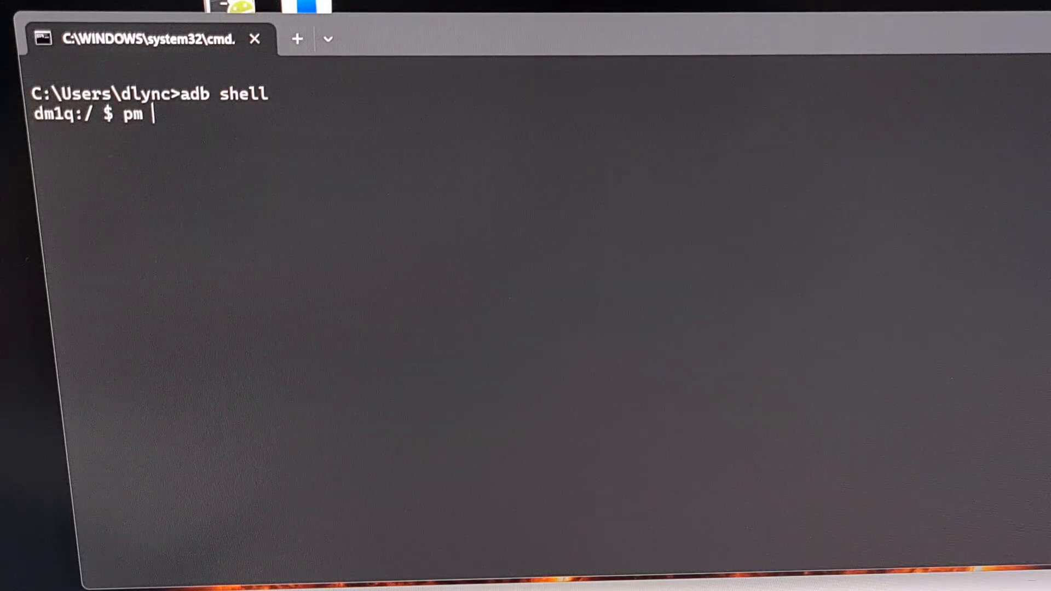
text(uninstall)
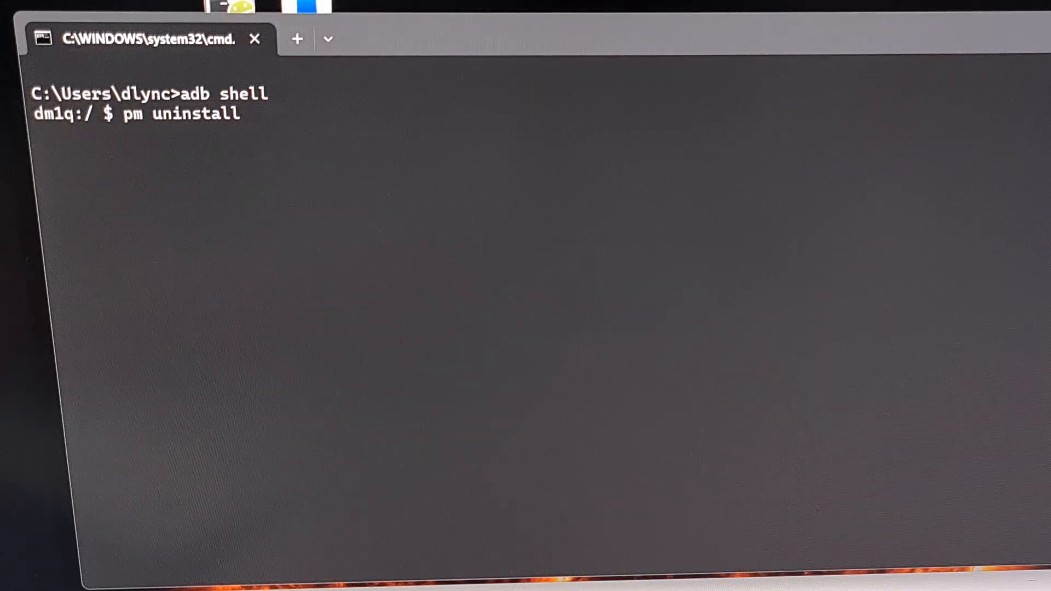
text(-k)
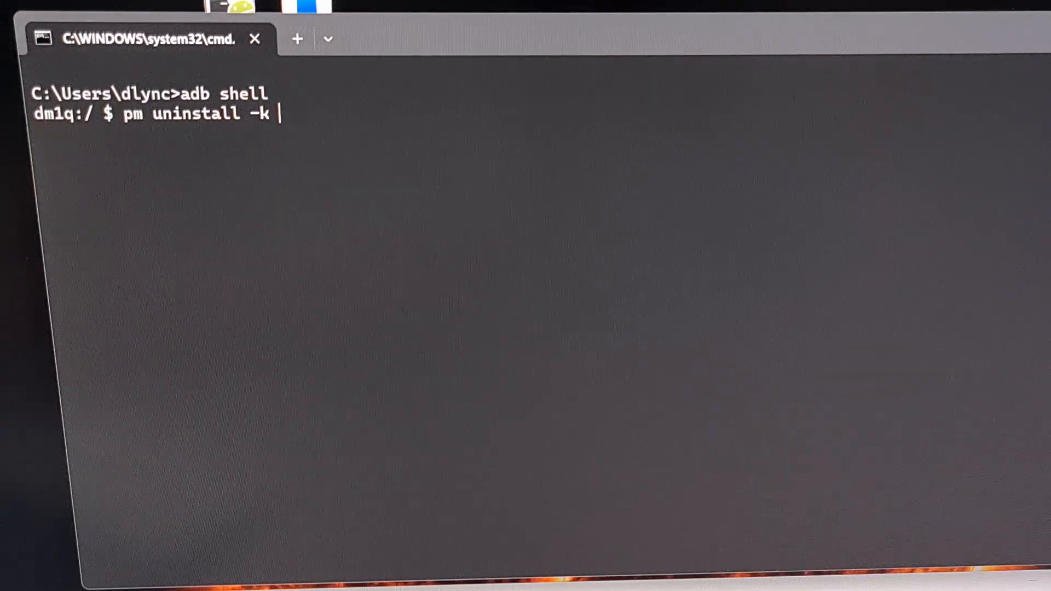
text(--user)
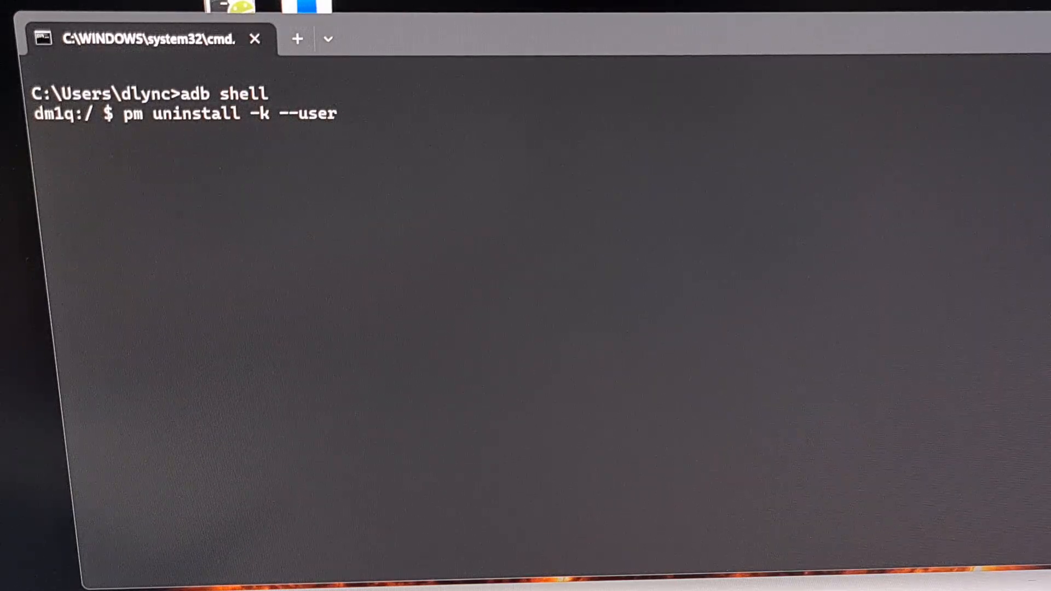
text(0)
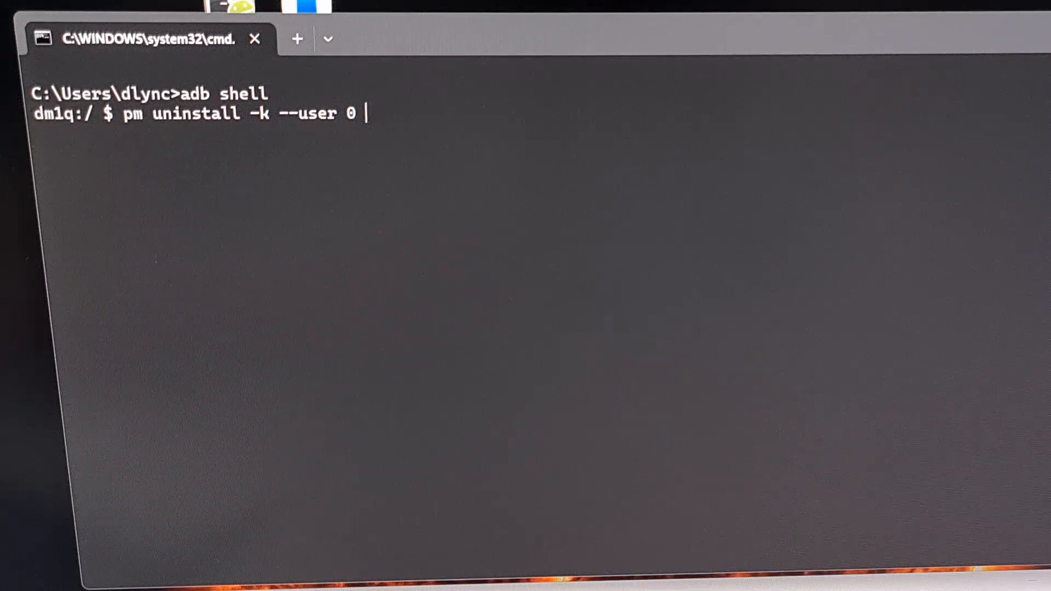
text(com.)
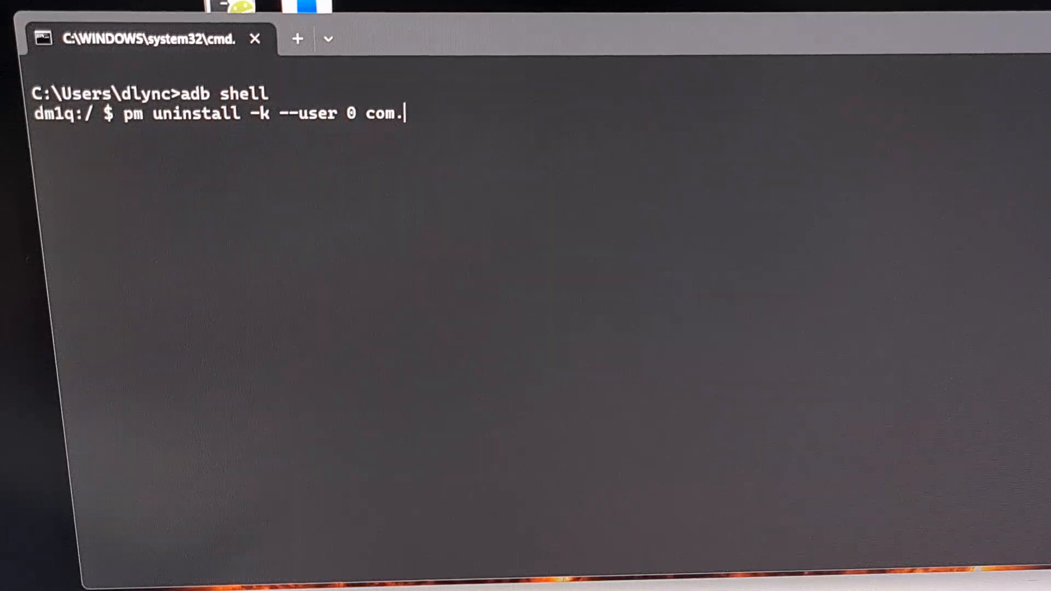
text(sec.)
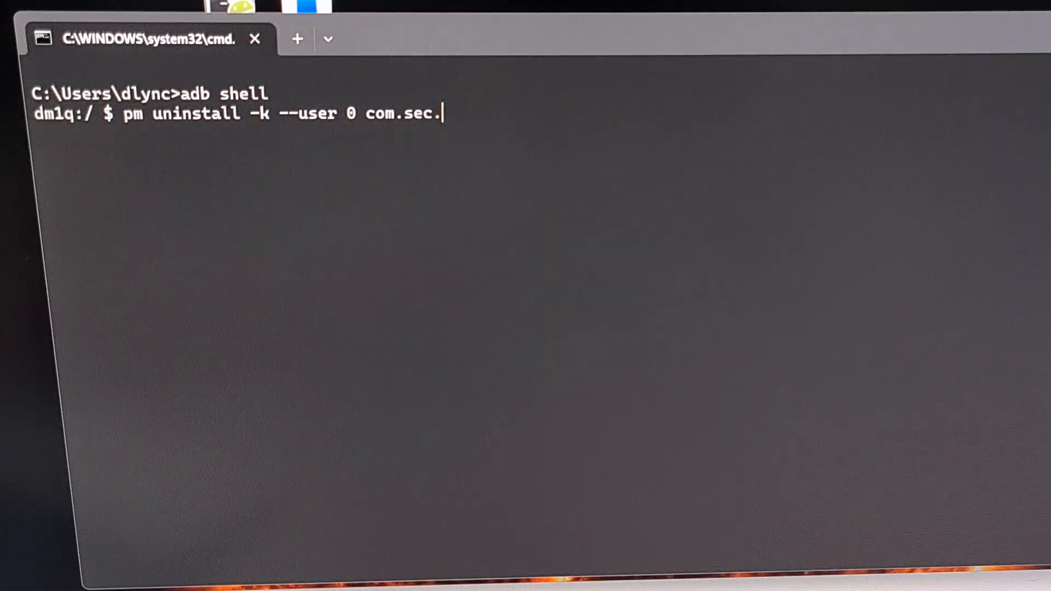
text(a)
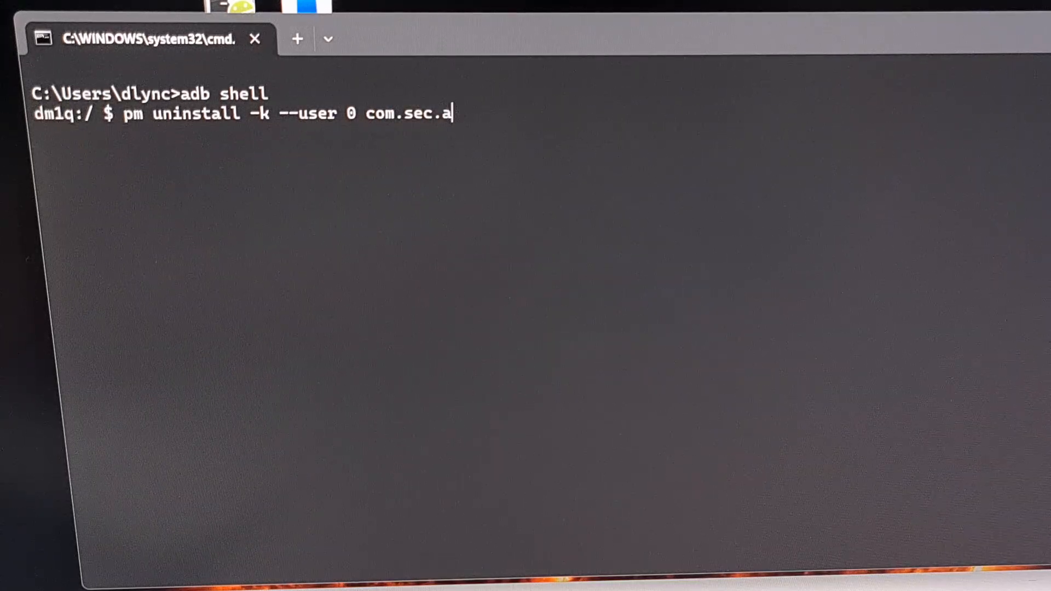
text(ndroid.app.)
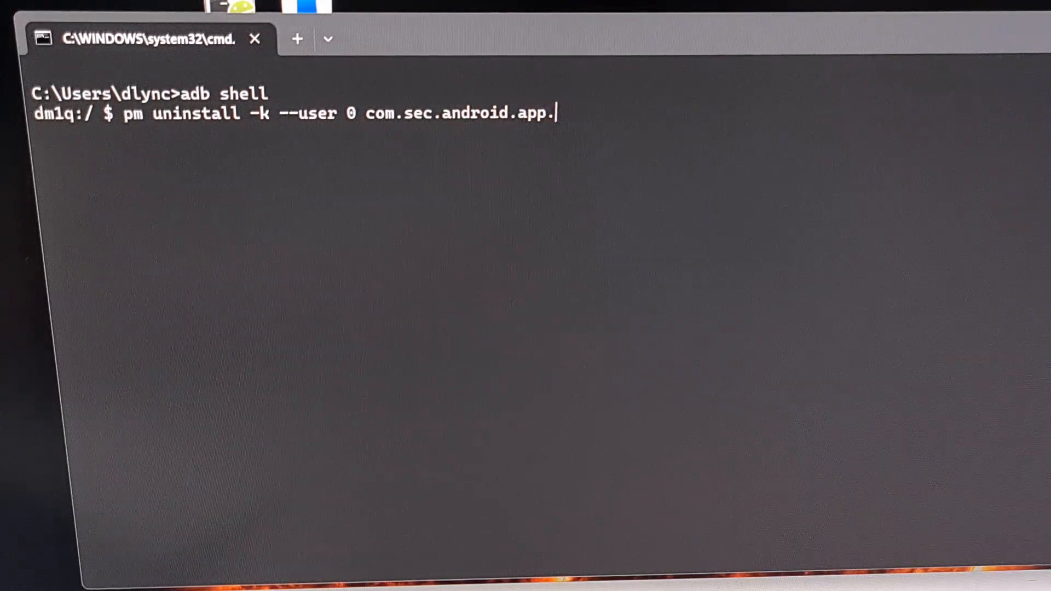
text(samsungapps)
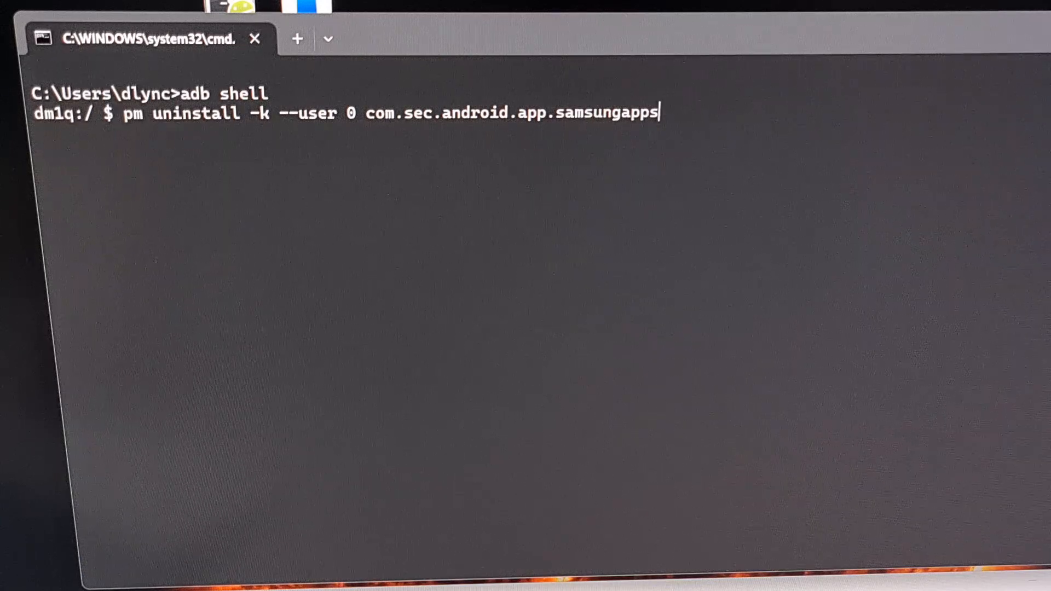
key(Return)
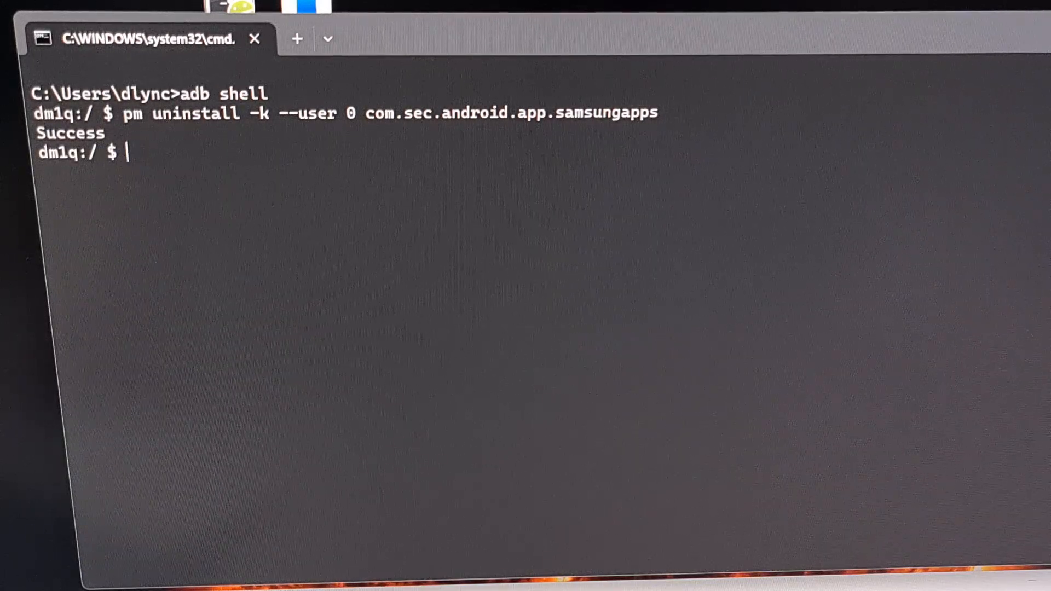
mouse_move(123, 240)
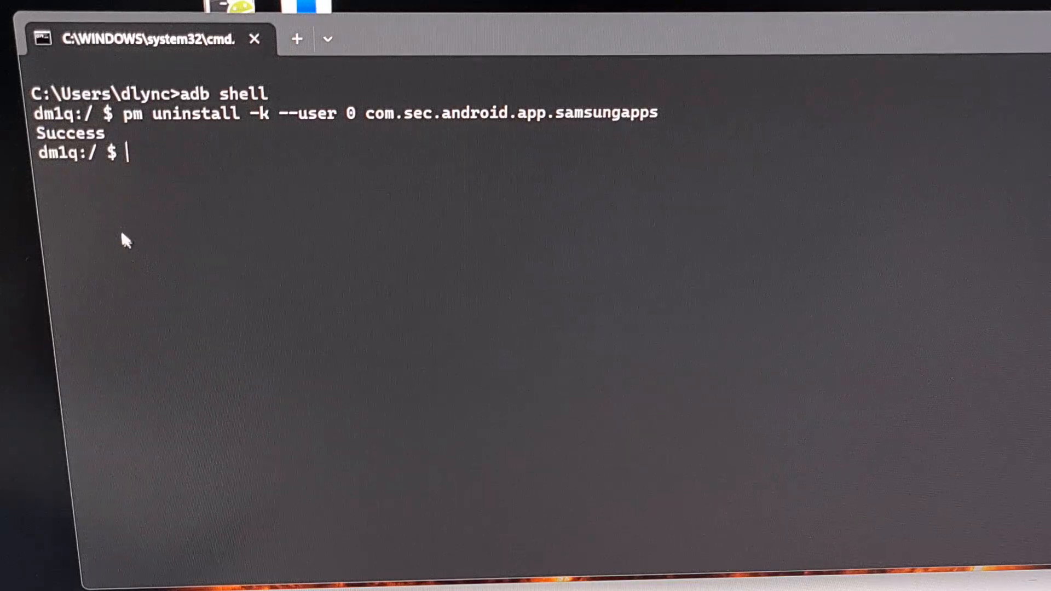
mouse_move(92, 176)
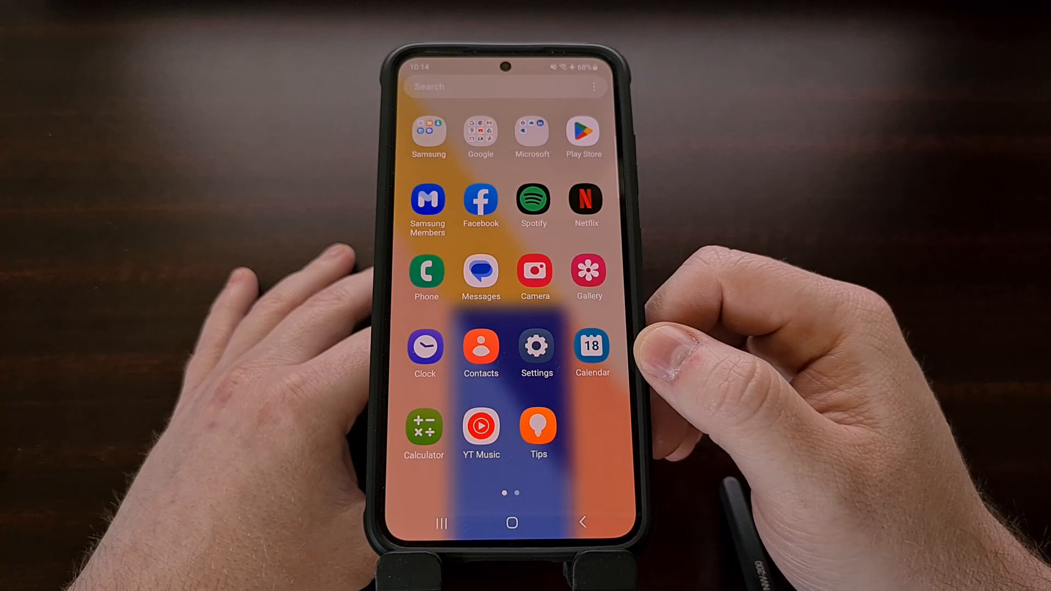
Step: Browse both app drawer pages confirming no Galaxy Store icon, then return to the home screen
click(428, 131)
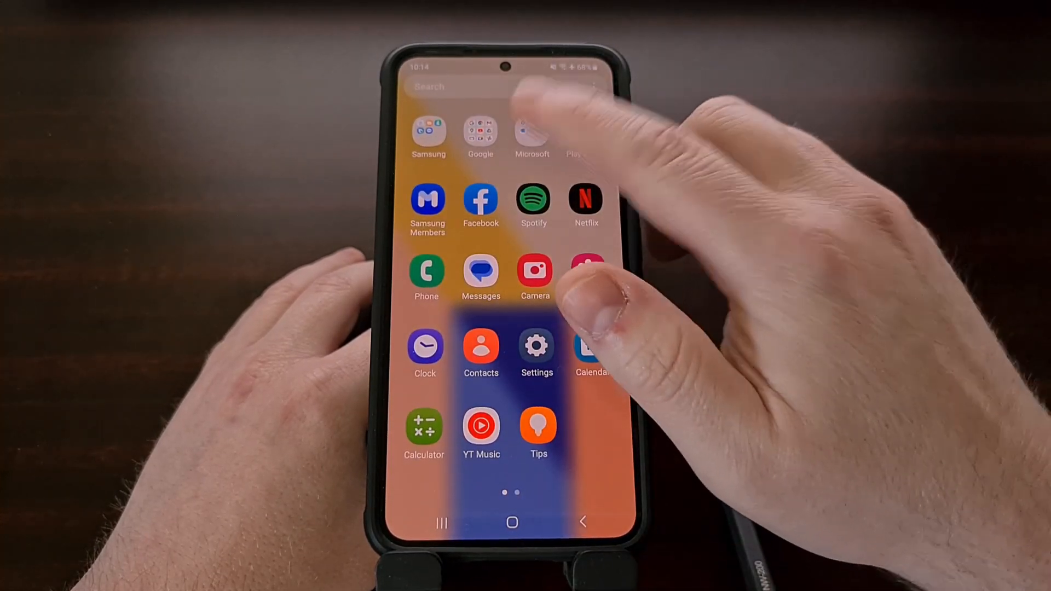
click(532, 134)
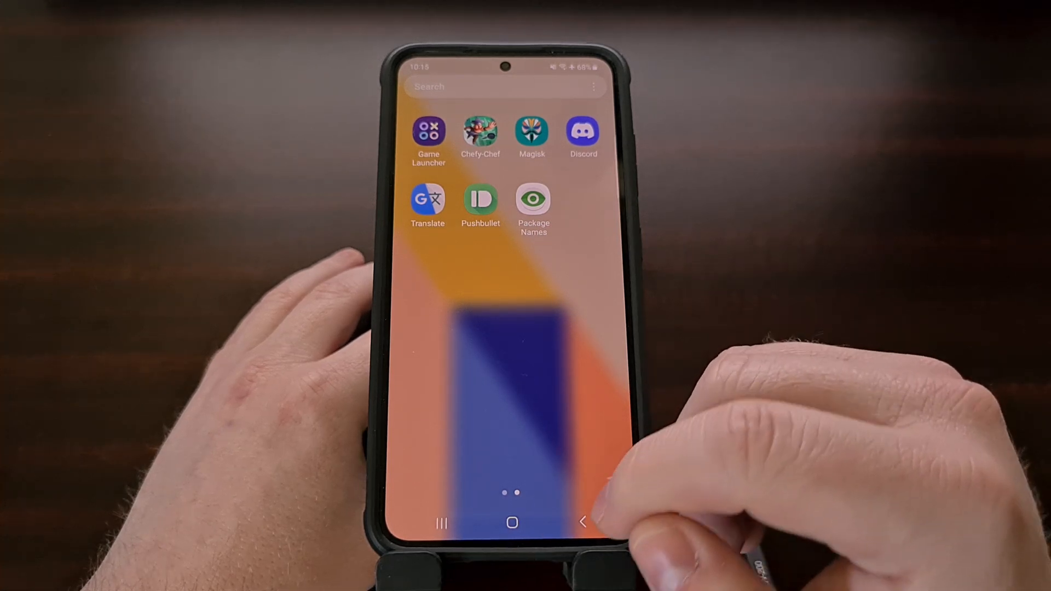
click(511, 522)
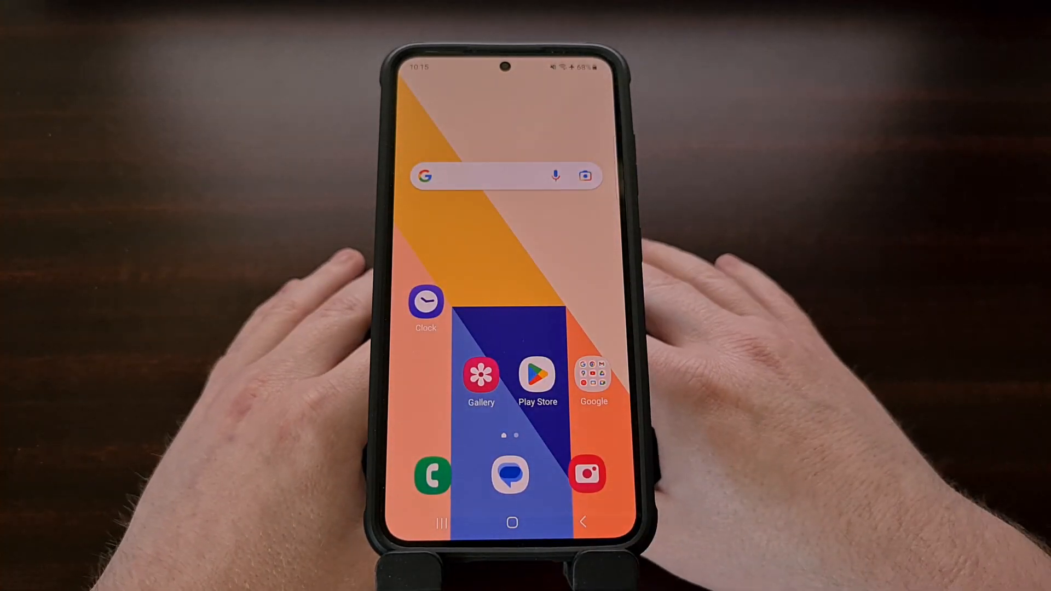